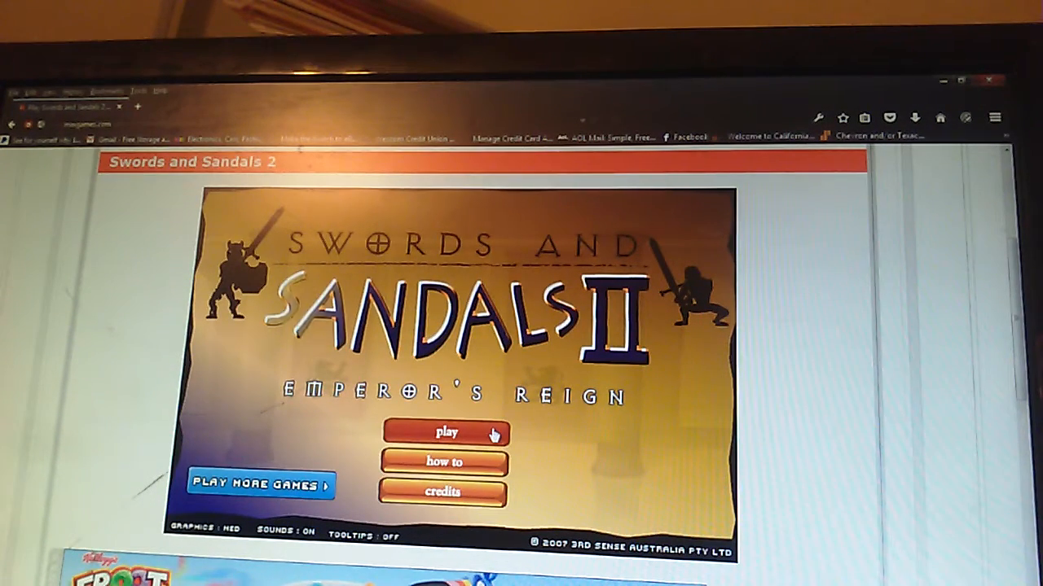
- Leave the title screen and begin creating a new gladiator
{"action": "left_click", "coordinate": [443, 433]}
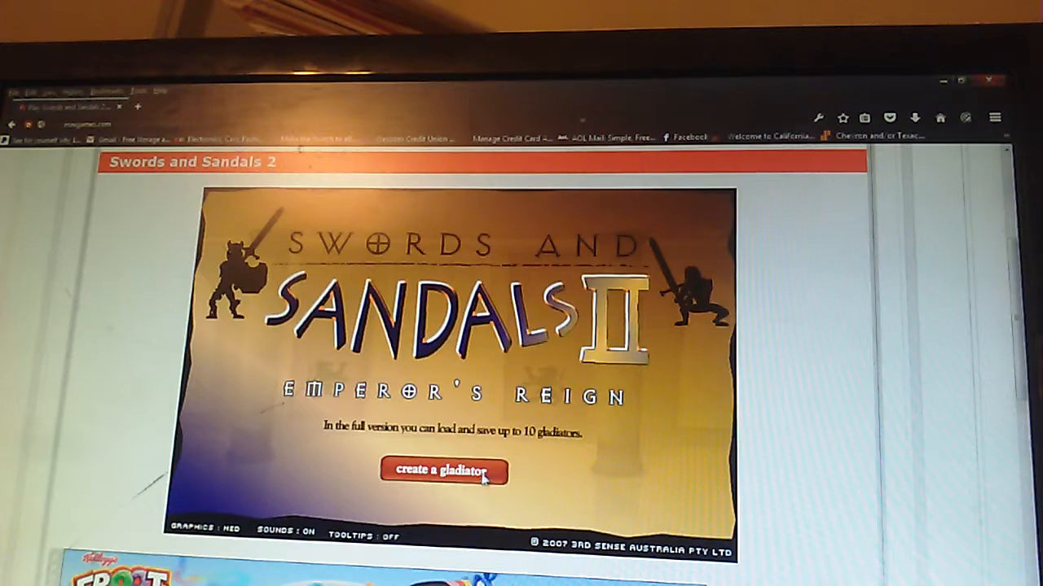
{"action": "left_click", "coordinate": [443, 471]}
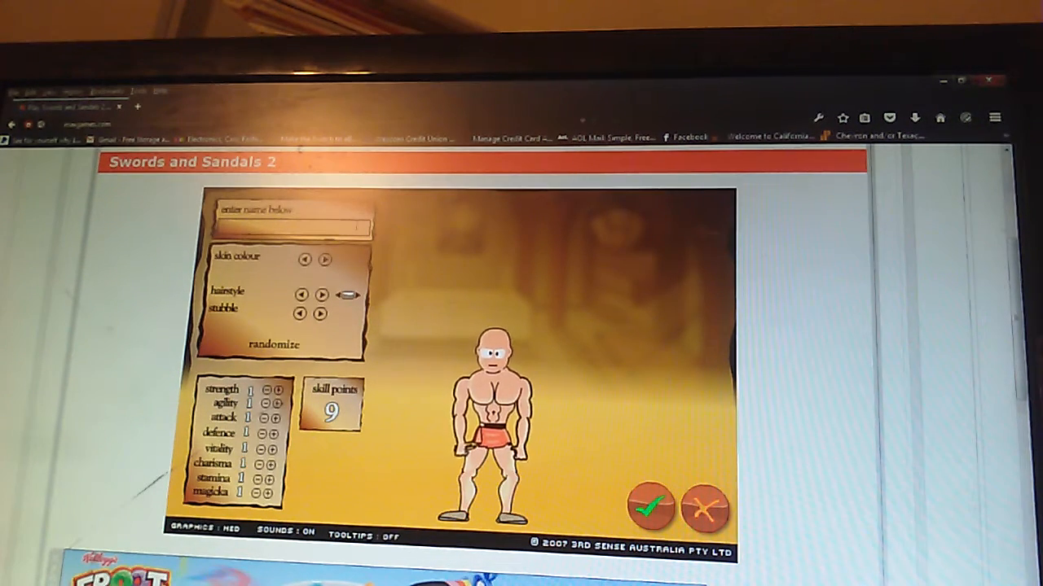
- Name the gladiator Foxy and give him a new skin colour, red spiky hair and stubble
{"action": "type", "text": "Foxy"}
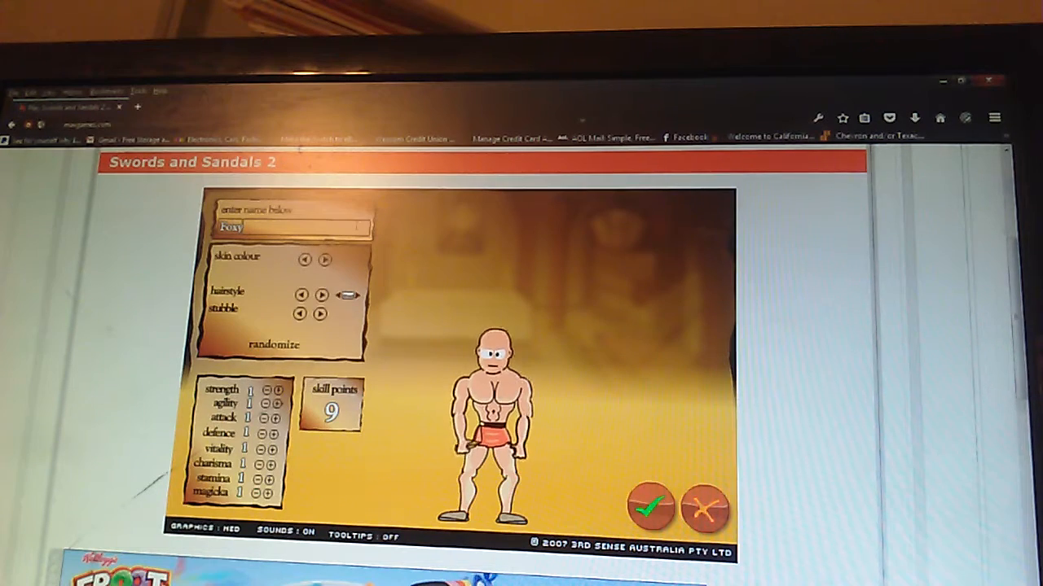
{"action": "left_click", "coordinate": [322, 259]}
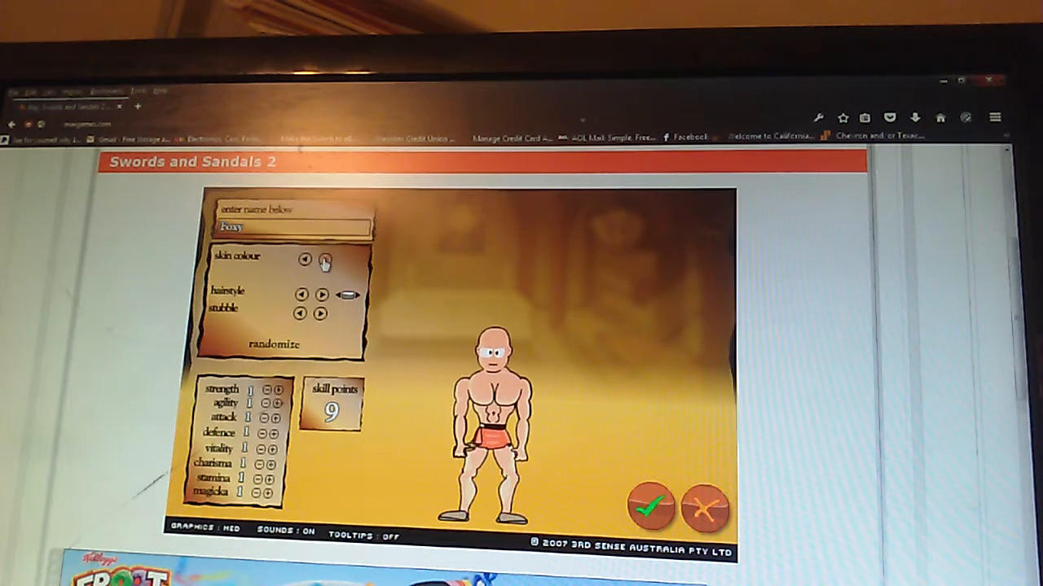
{"action": "left_click", "coordinate": [319, 293]}
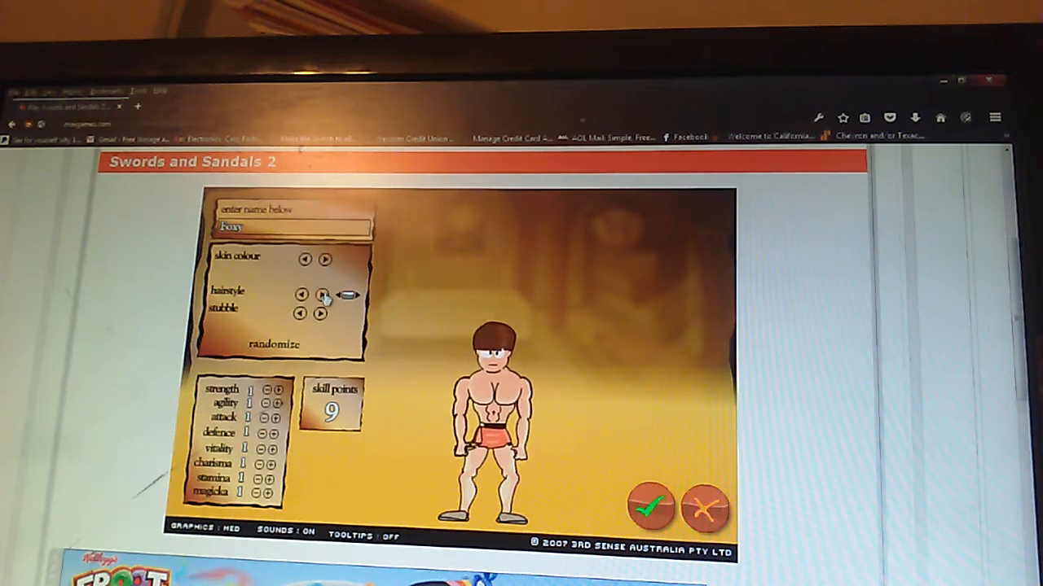
{"action": "left_click", "coordinate": [319, 293]}
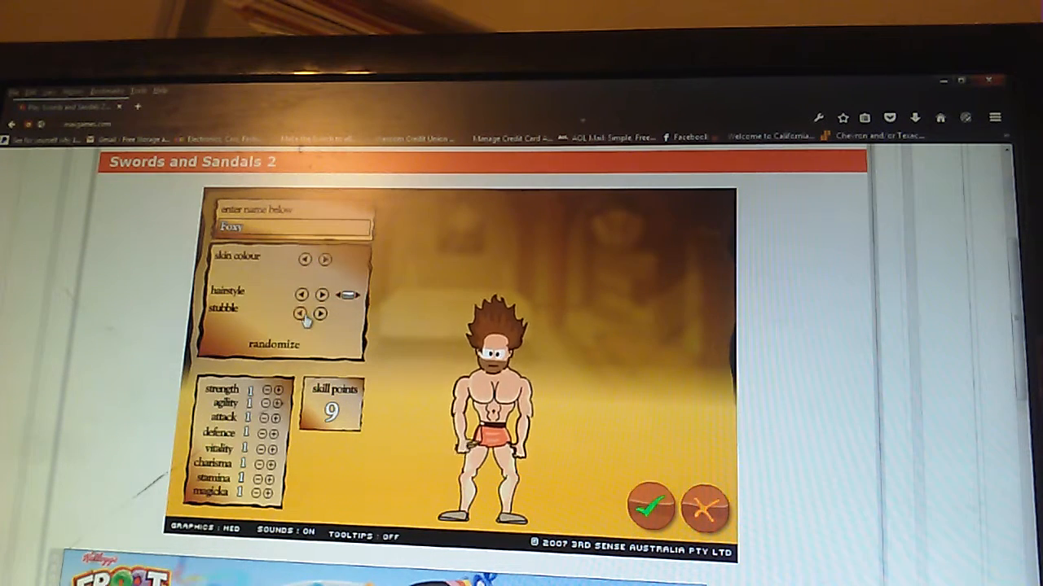
{"action": "left_click", "coordinate": [319, 293]}
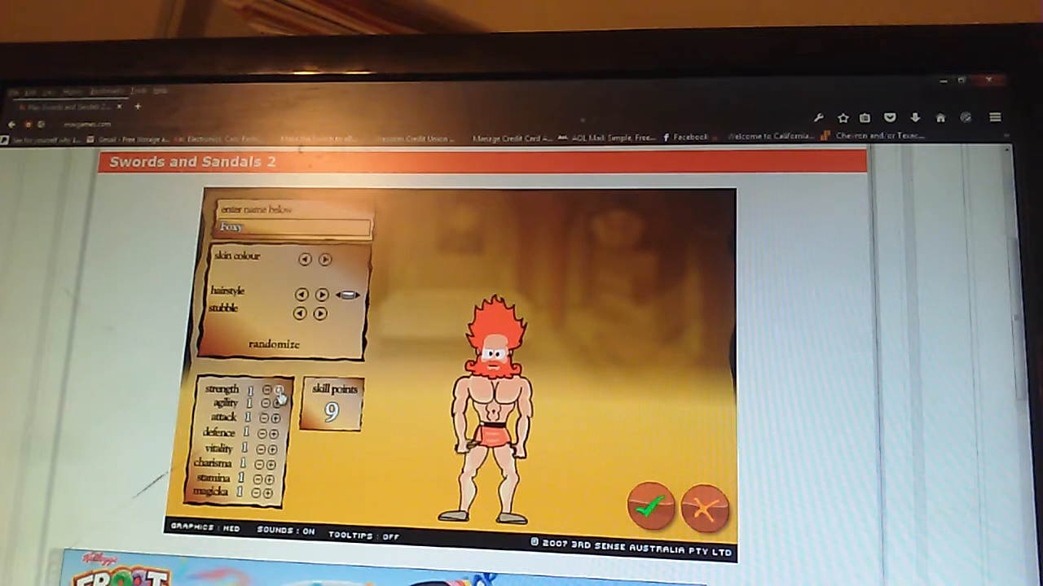
- Spend the skill points on agility and attributes and confirm the finished gladiator
{"action": "left_click", "coordinate": [280, 387]}
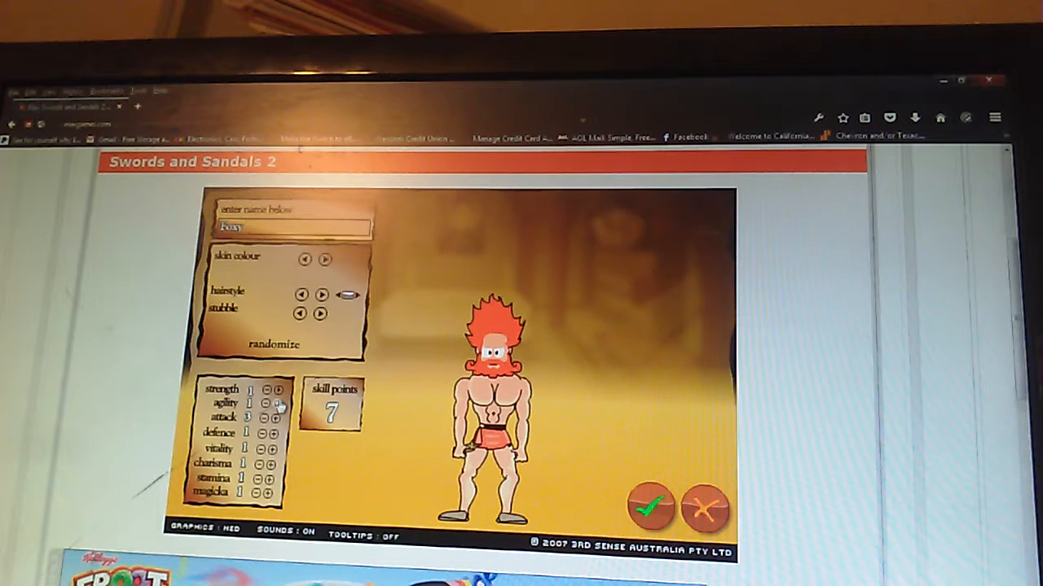
{"action": "left_click", "coordinate": [276, 402]}
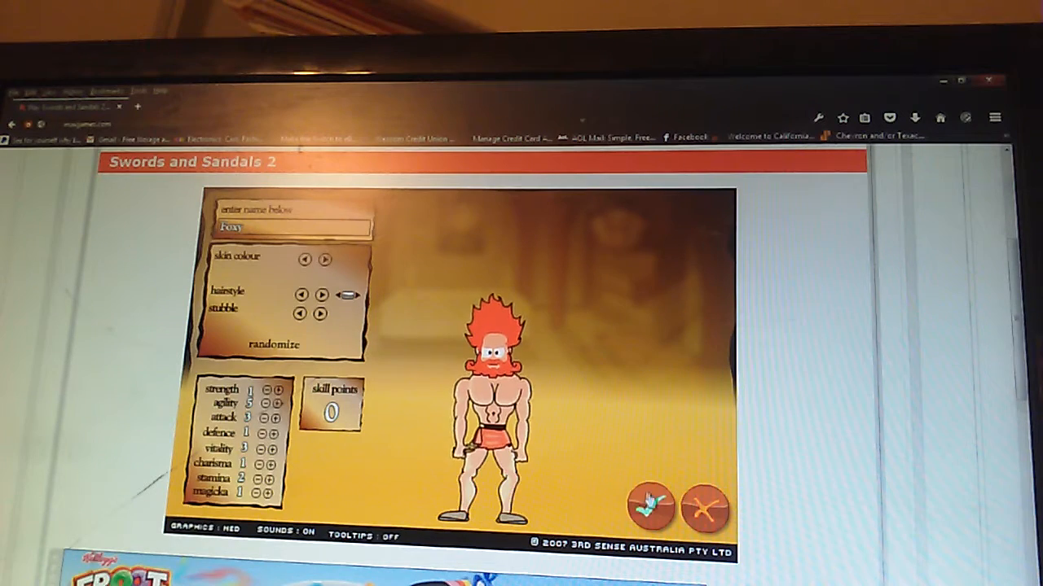
{"action": "left_click", "coordinate": [652, 506]}
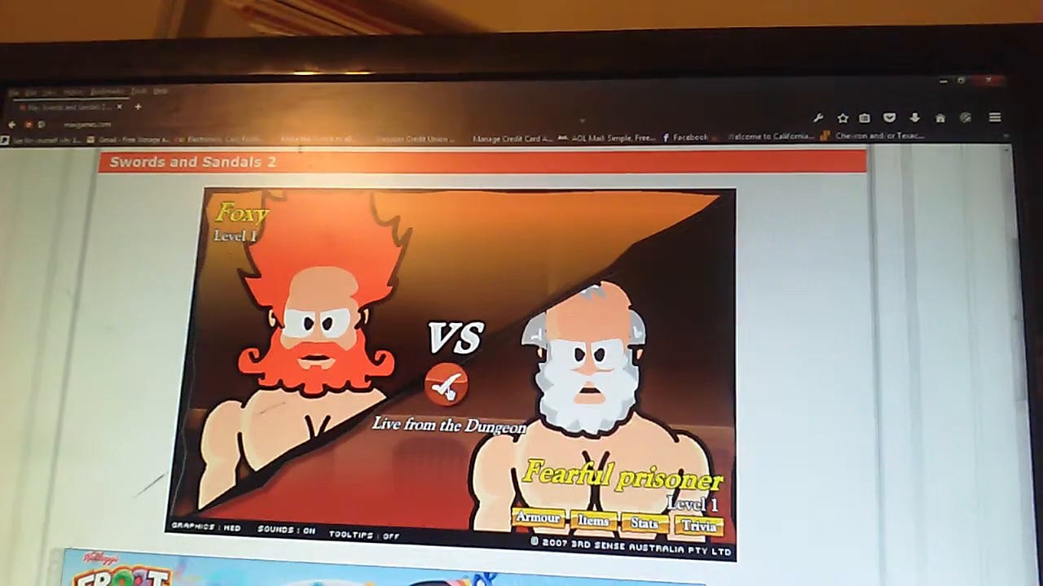
- Fight and beat the Fearful prisoner, continuing past the victory results to level 2
{"action": "left_click", "coordinate": [447, 388]}
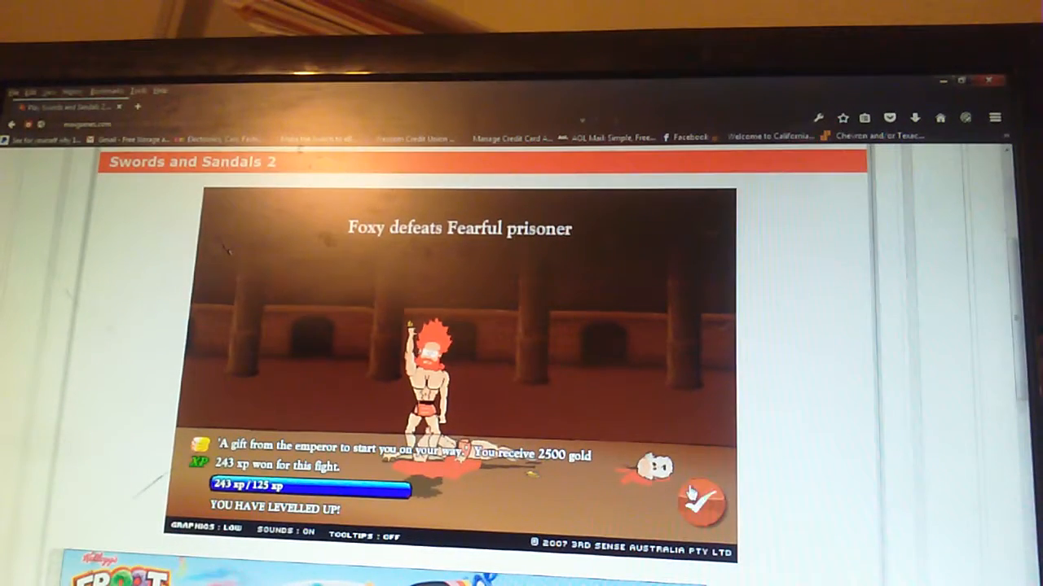
{"action": "left_click", "coordinate": [700, 500]}
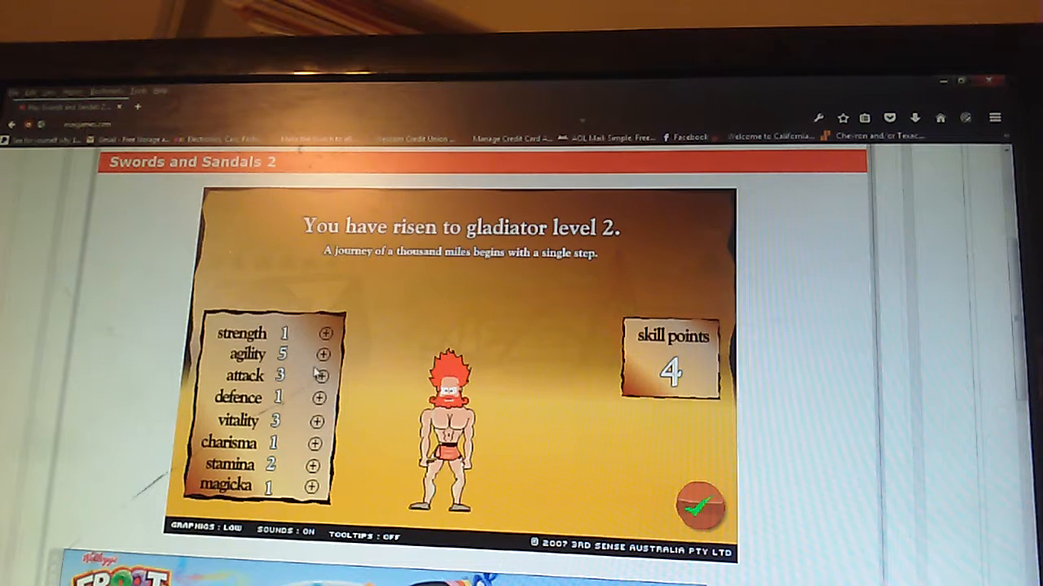
- Spend the level 2 points raising agility to 6 and attack, returning to town
{"action": "left_click", "coordinate": [323, 353]}
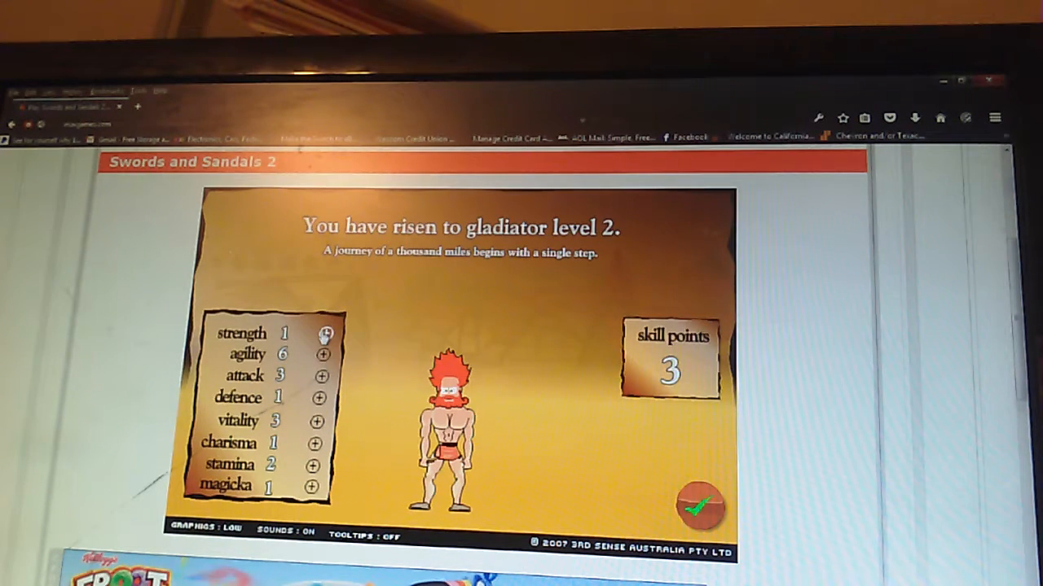
{"action": "mouse_move", "coordinate": [317, 399]}
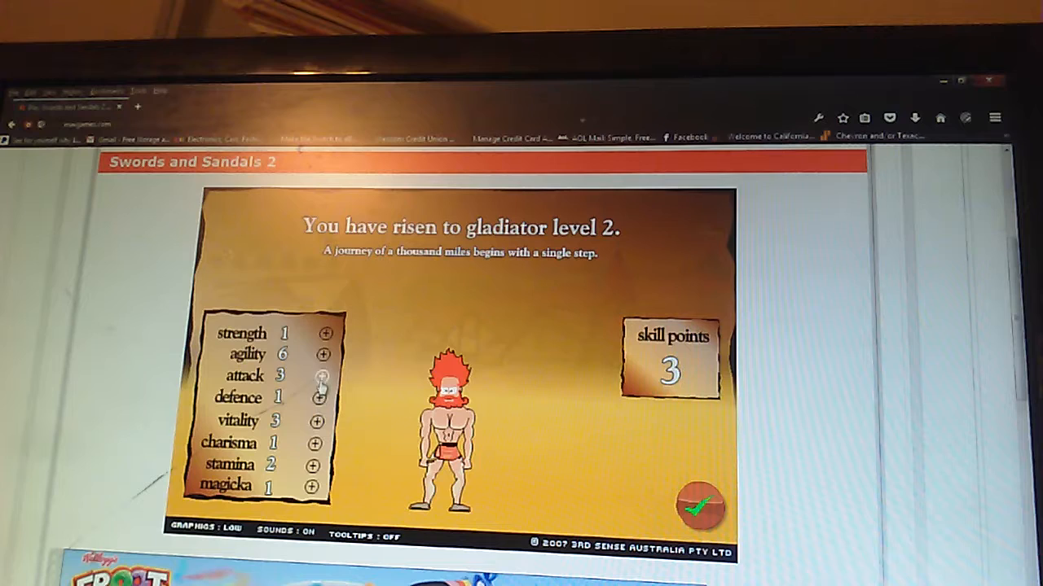
{"action": "left_click", "coordinate": [699, 502]}
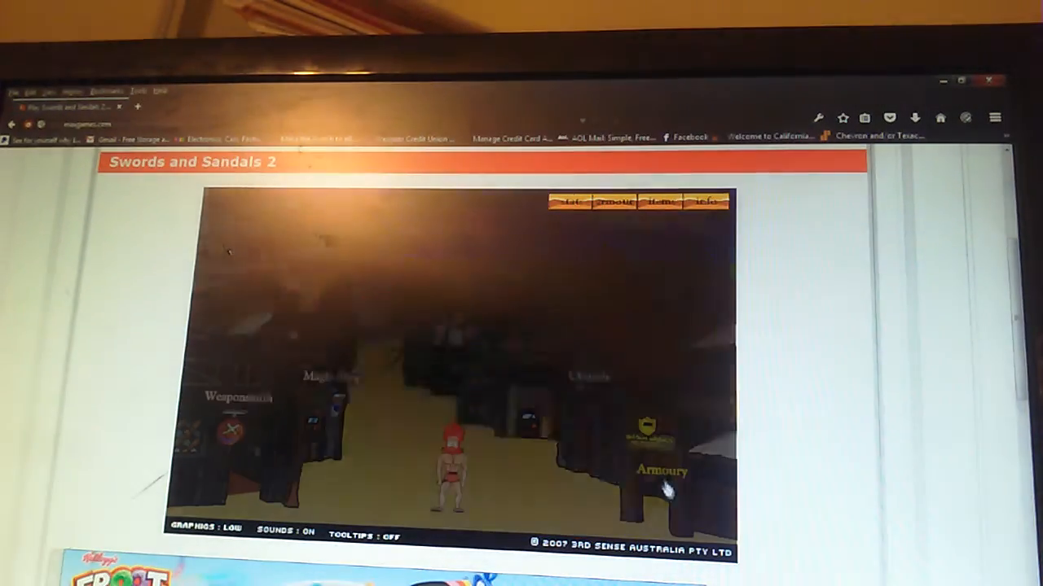
- Buy the Peasant shinguard from the armoury for Foxy
{"action": "left_click", "coordinate": [661, 469]}
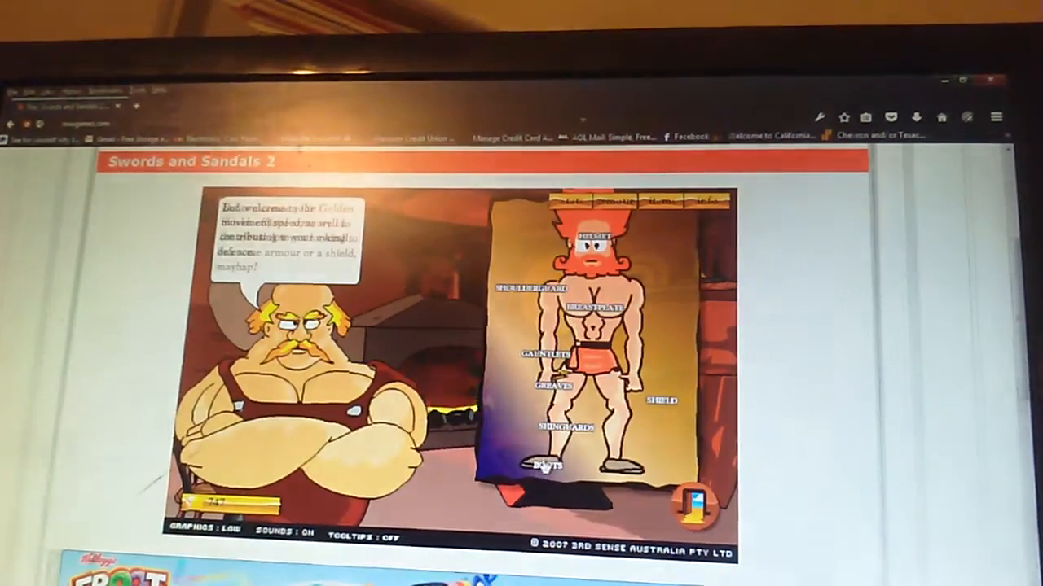
{"action": "left_click", "coordinate": [547, 466]}
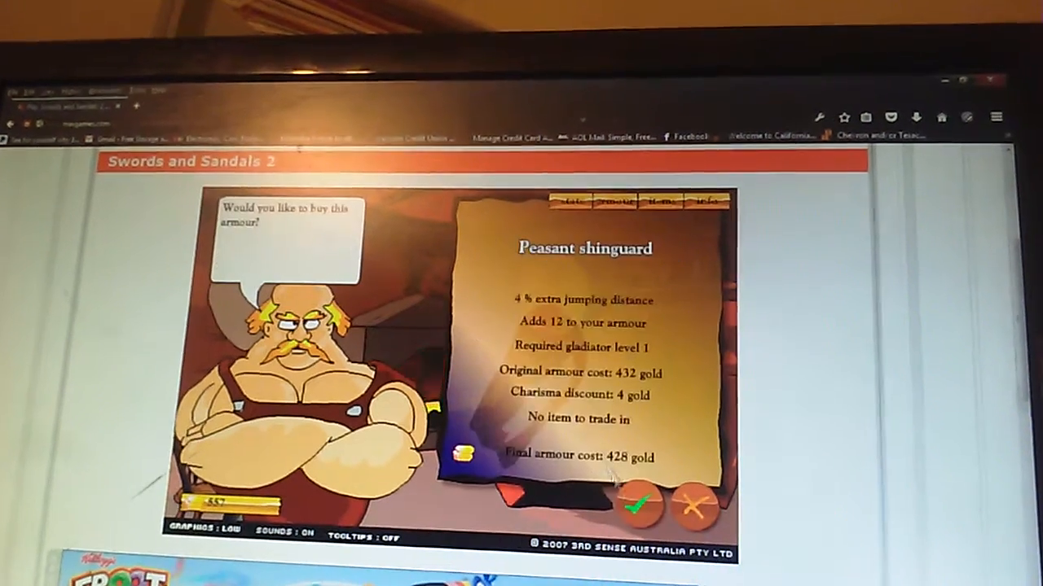
{"action": "left_click", "coordinate": [641, 508]}
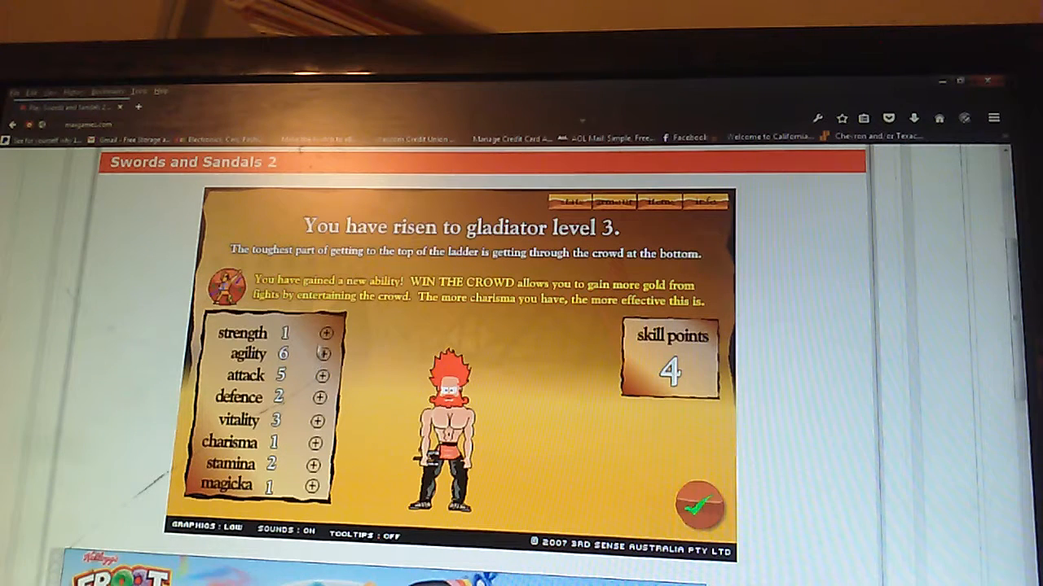
- Raise agility to 8, return to town and enter the arena against Duke Duncan Ivanovic
{"action": "left_click", "coordinate": [323, 355]}
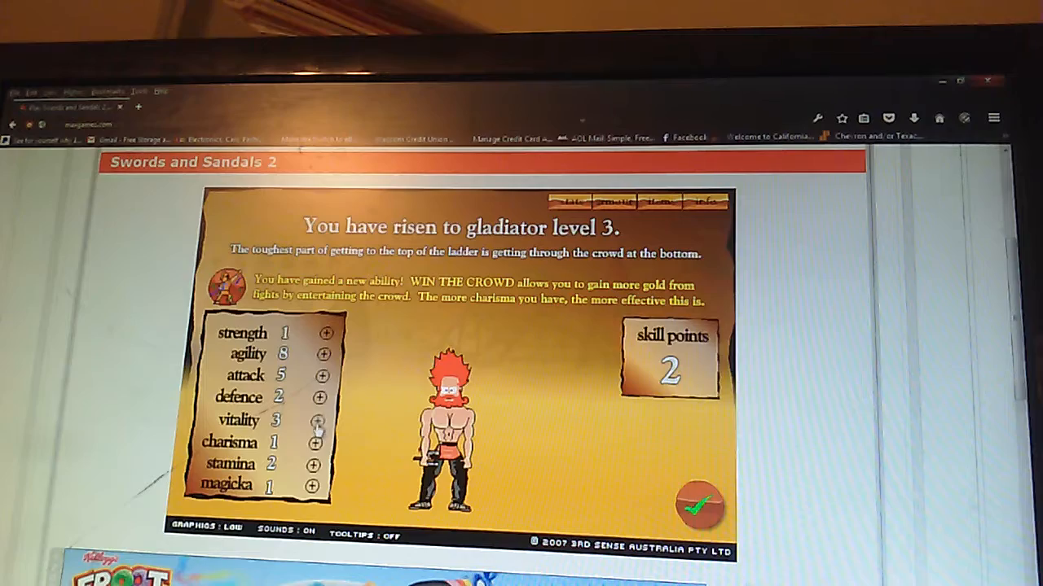
{"action": "left_click", "coordinate": [700, 505]}
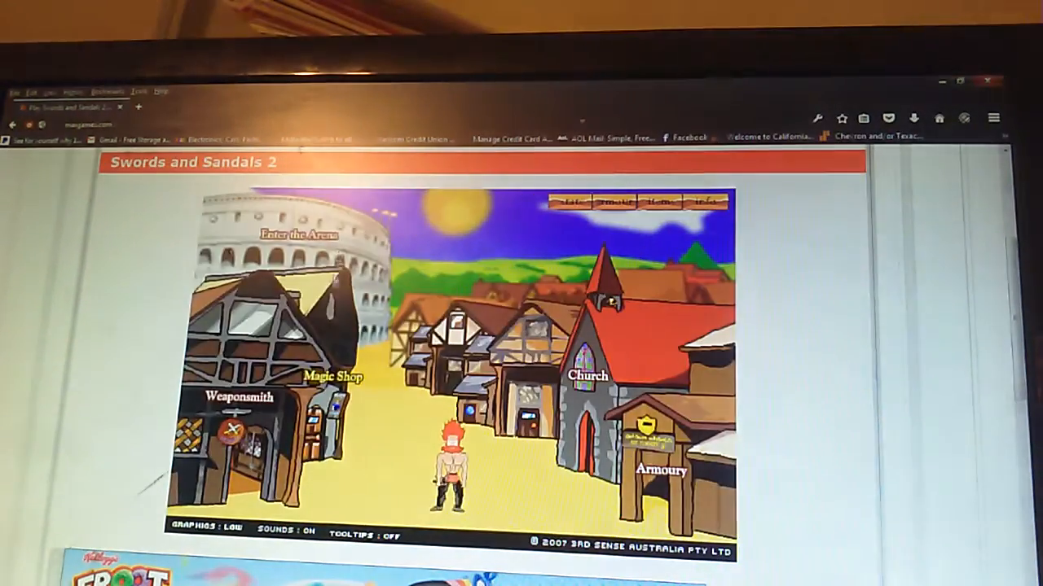
{"action": "left_click", "coordinate": [295, 238]}
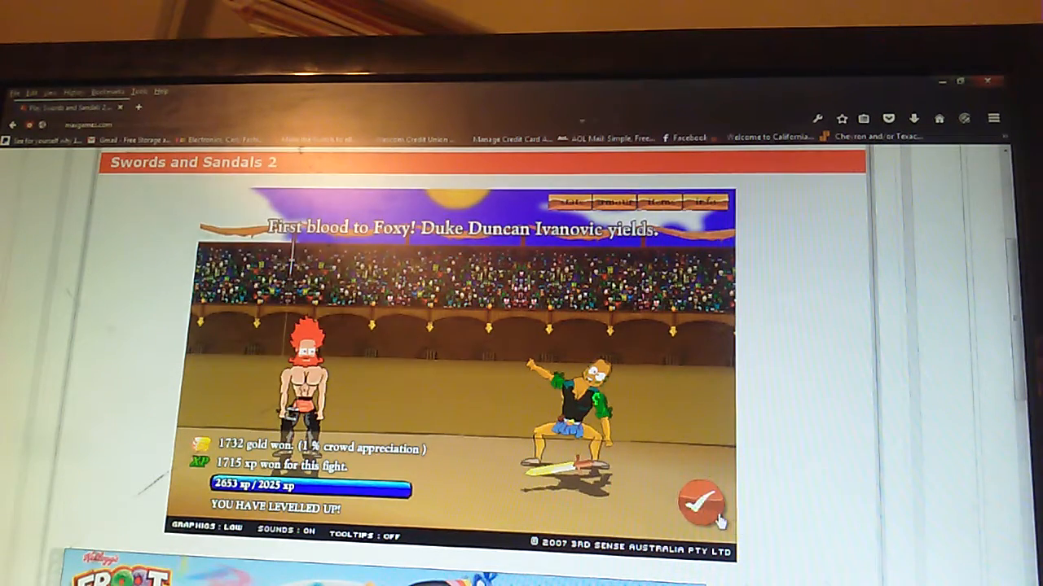
- Raise stamina to 4 at level 4 and return to town from the magic shop
{"action": "left_click", "coordinate": [703, 505]}
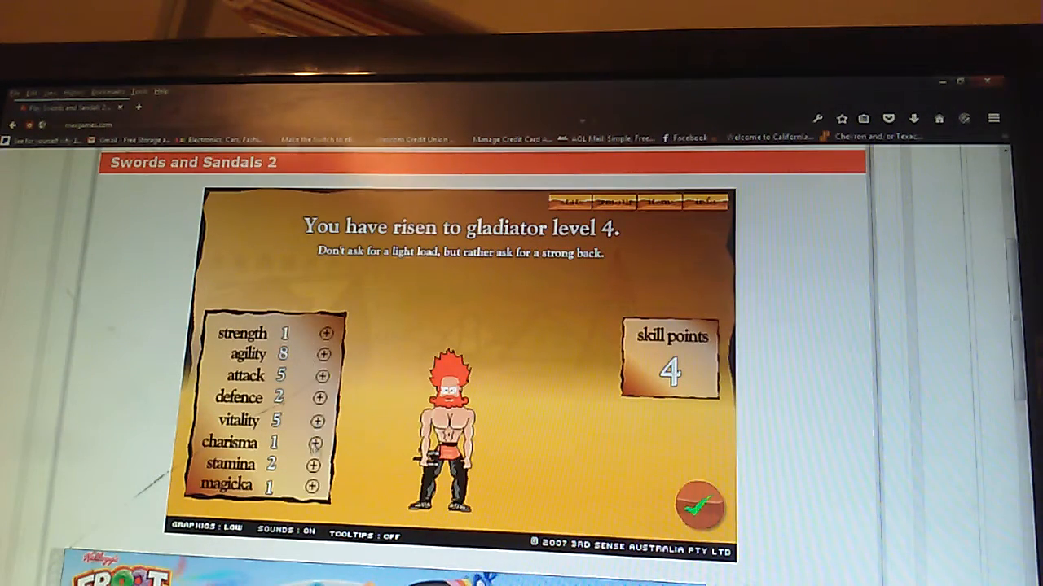
{"action": "left_click", "coordinate": [312, 466]}
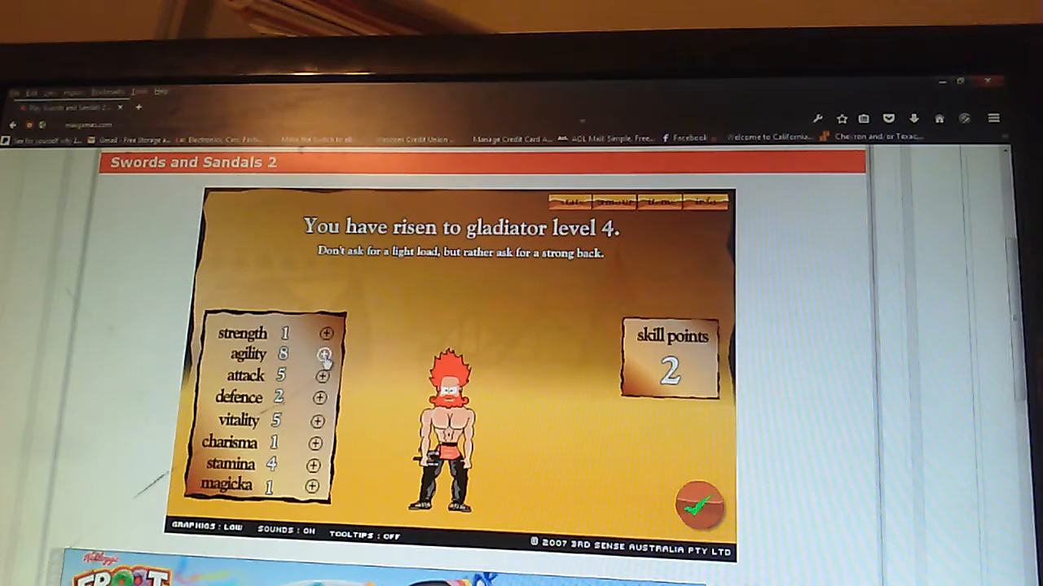
{"action": "left_click", "coordinate": [700, 505]}
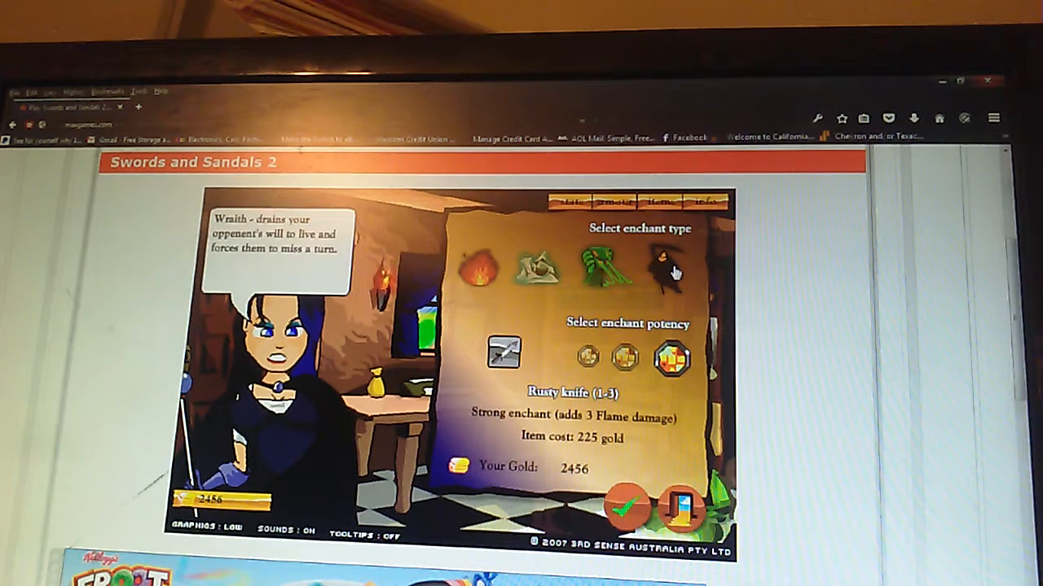
{"action": "left_click", "coordinate": [671, 267]}
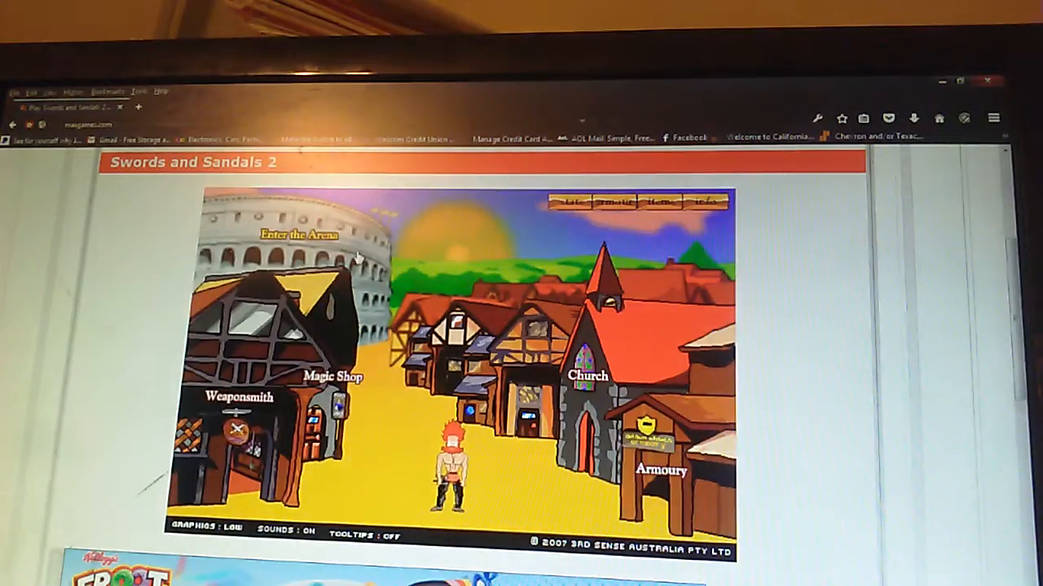
- Enter the arena and fight Worluck the Falcon until Foxy is defeated
{"action": "left_click", "coordinate": [289, 235]}
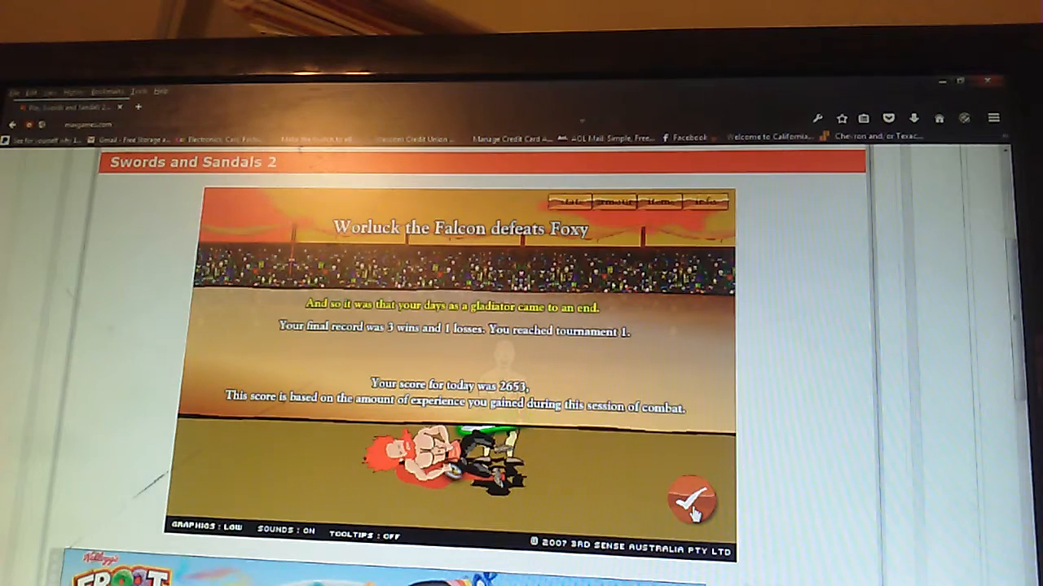
- Move past the final defeat results to the full-version promo screen
{"action": "left_click", "coordinate": [694, 498]}
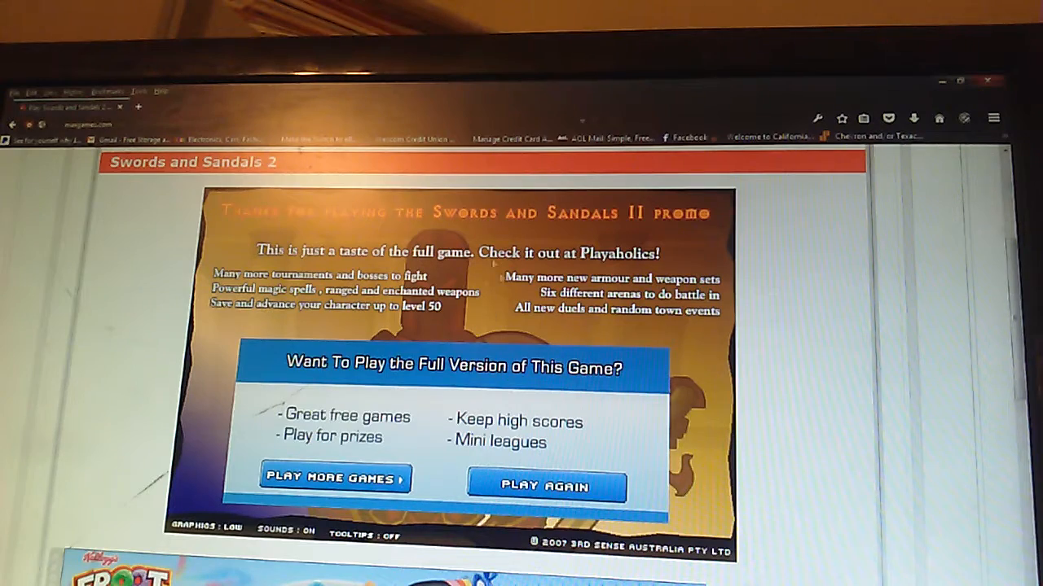
{"action": "mouse_move", "coordinate": [583, 333]}
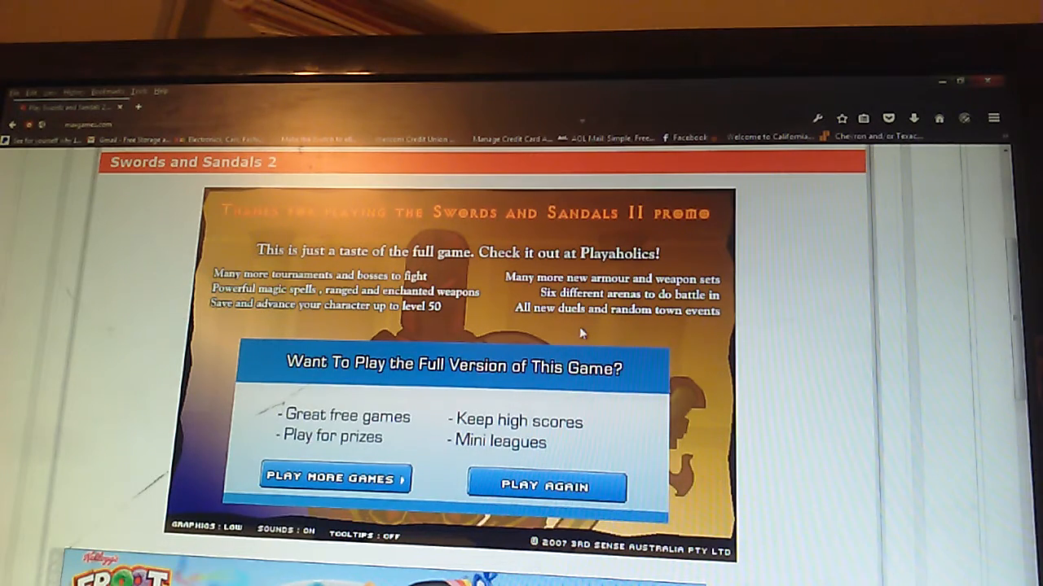